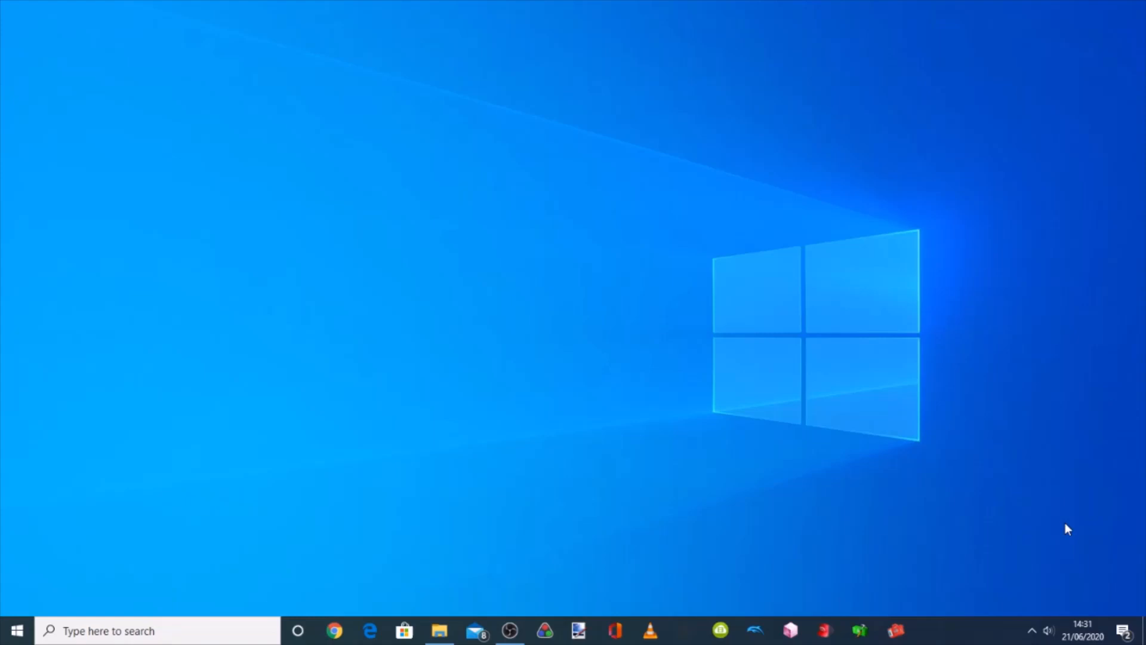
mouse_move(195, 530)
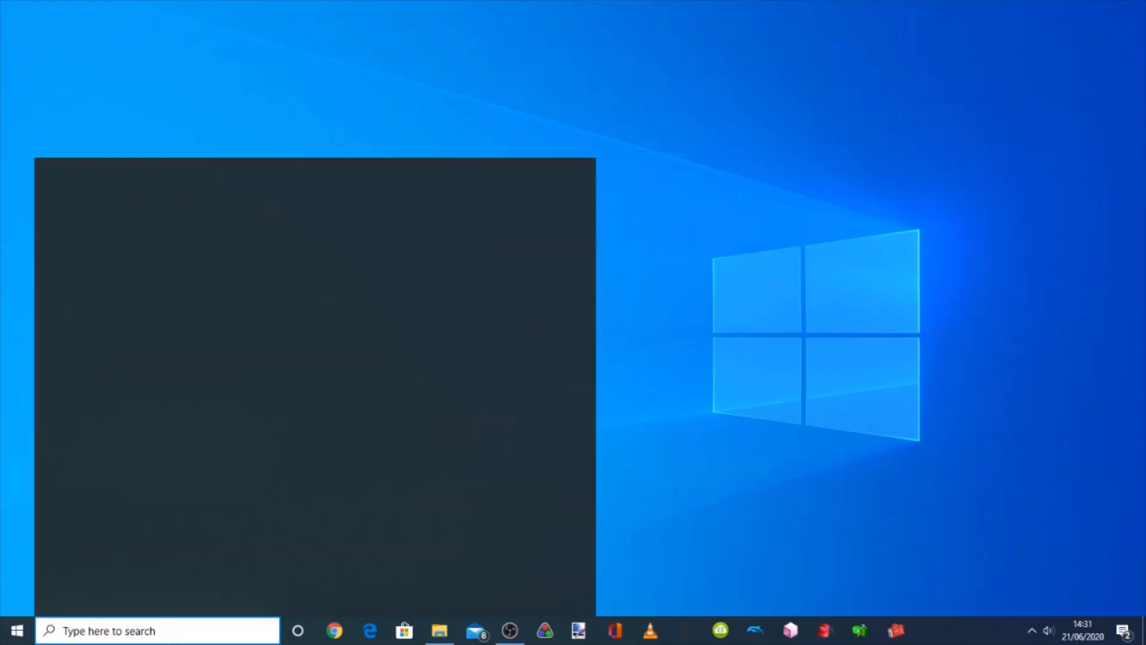
Step: Search Windows for 'control' and launch Control Panel from the Best match result
text(d)
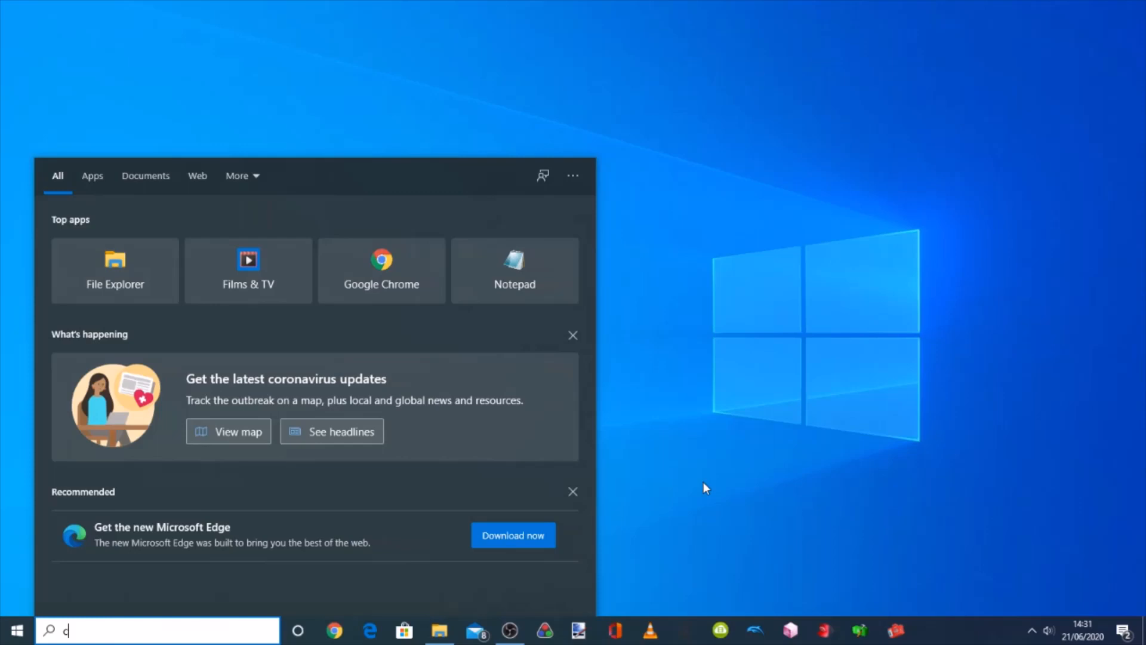
text(control)
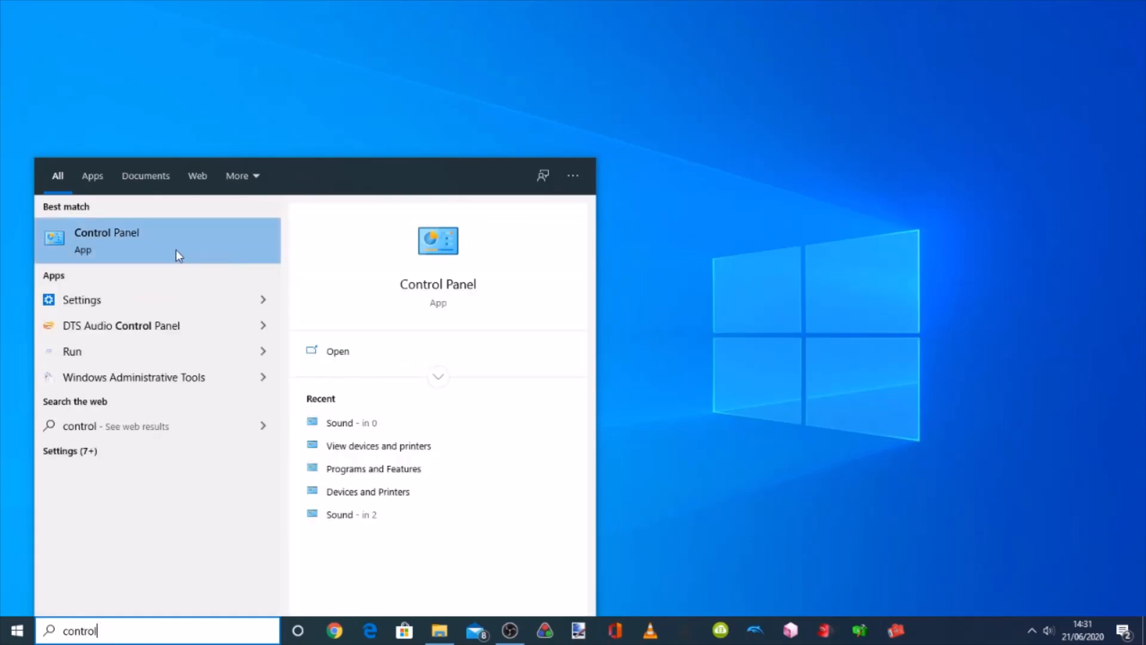
click(107, 240)
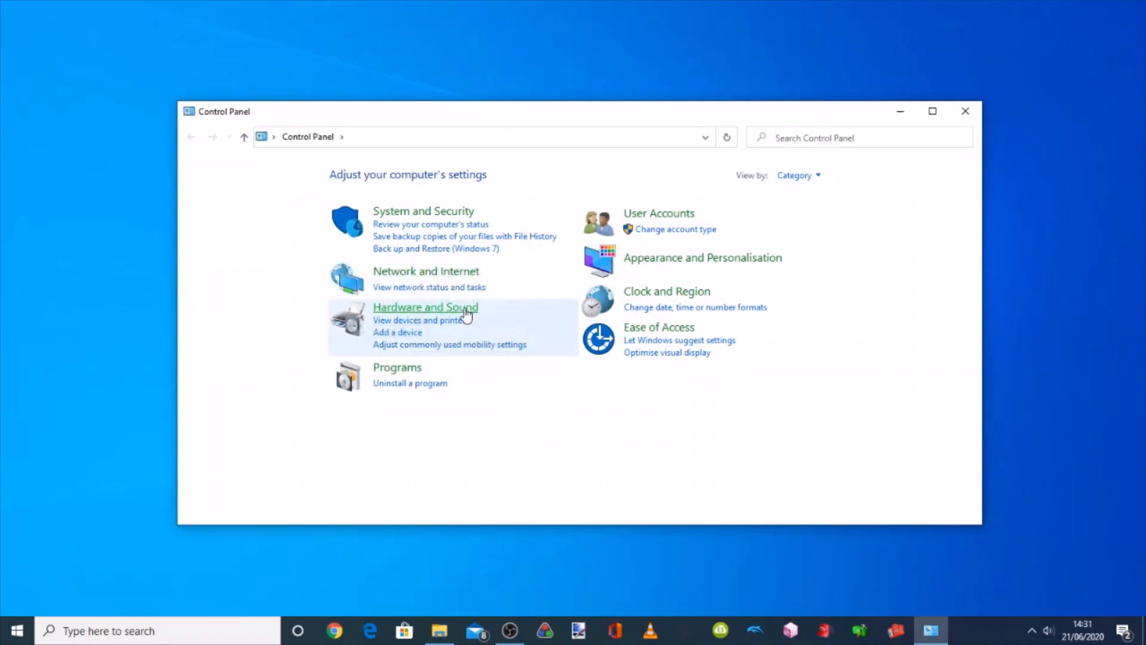
Step: Open Sound through Hardware and Sound and show the Recording tab's device list
click(425, 306)
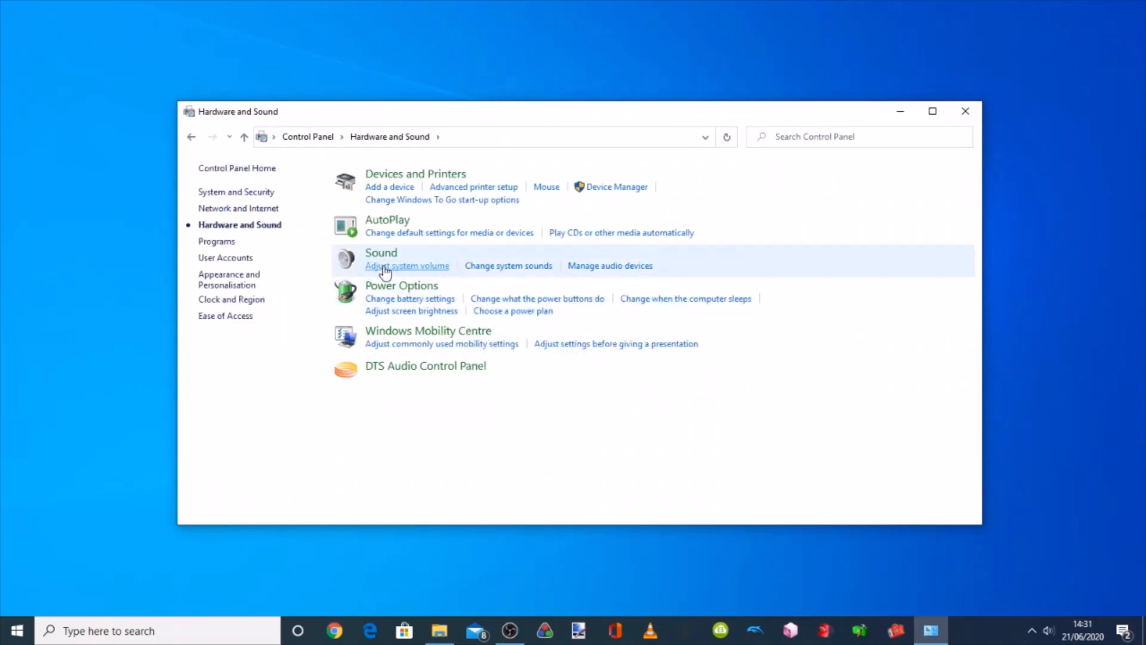
click(407, 265)
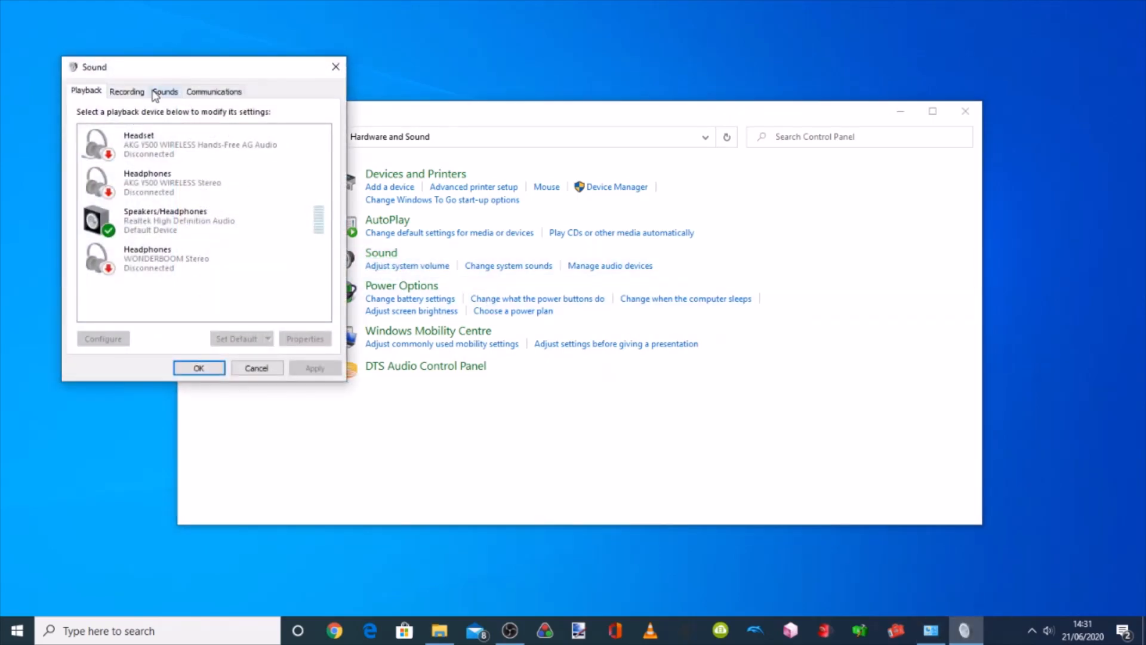
click(126, 91)
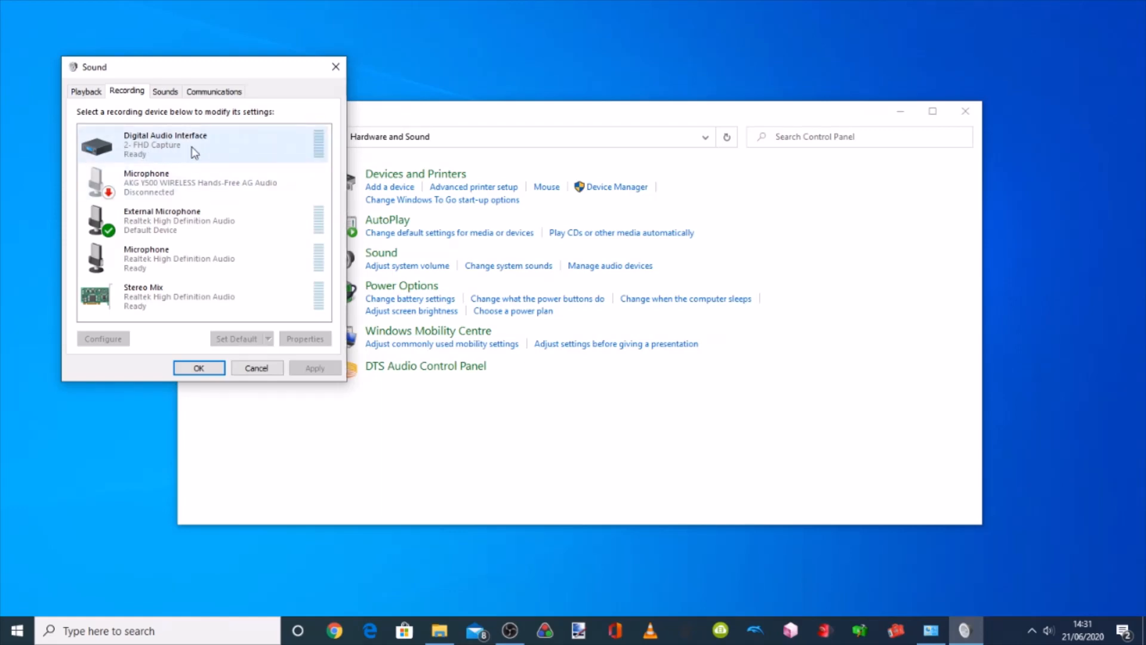
Step: Open the Digital Audio Interface properties at the Advanced default format settings
right_click(169, 144)
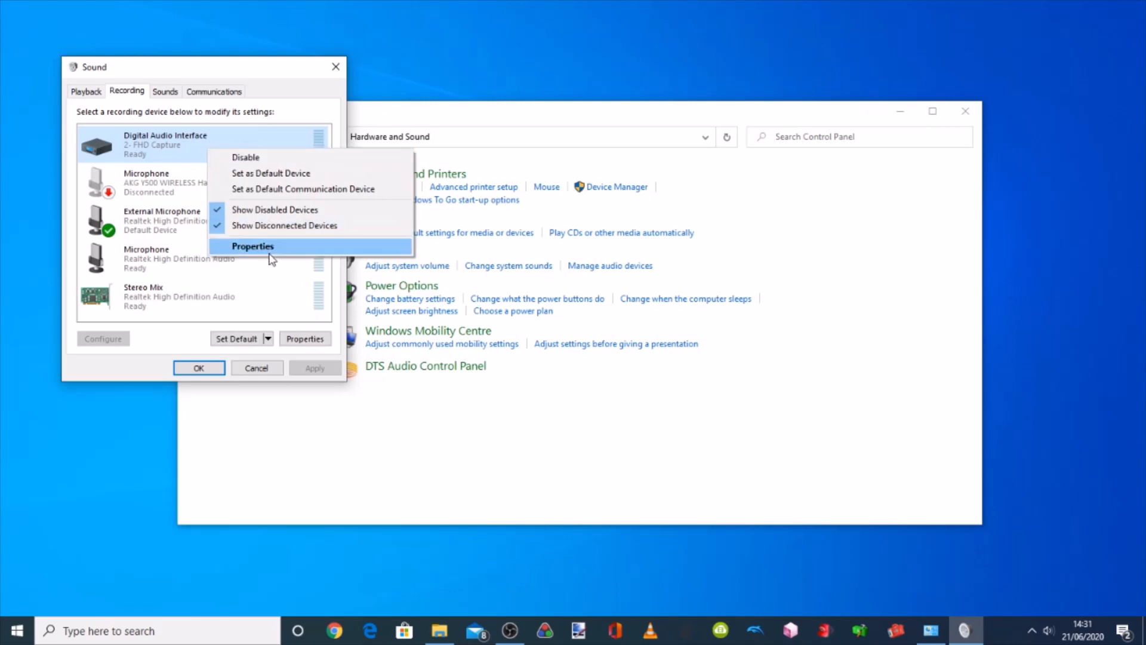
click(252, 246)
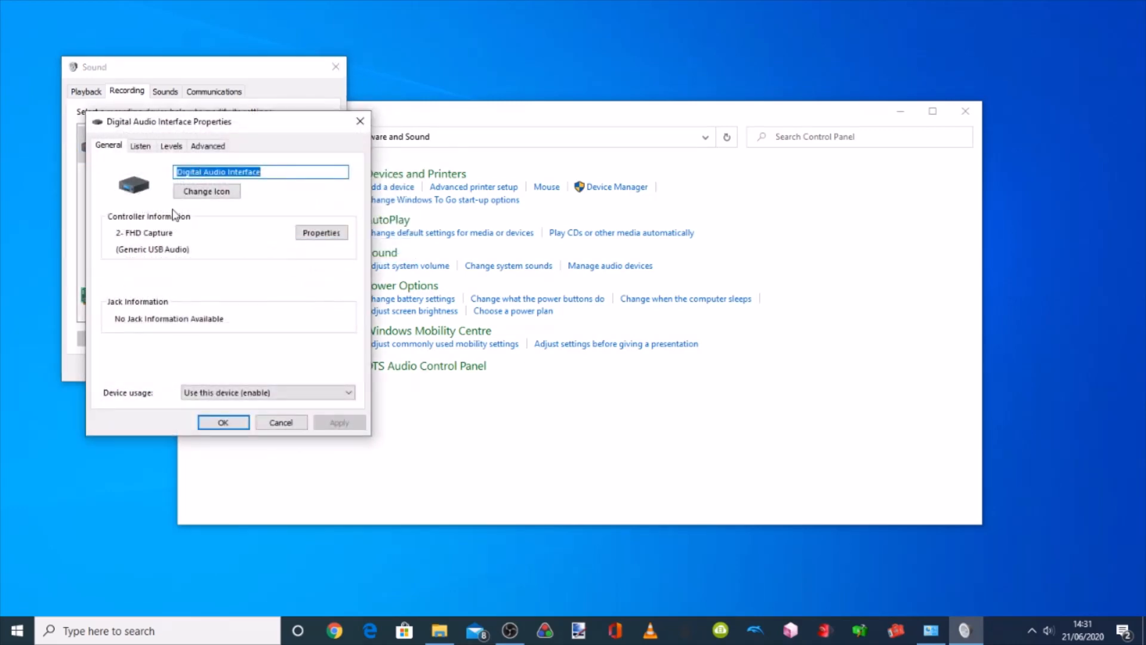
click(208, 145)
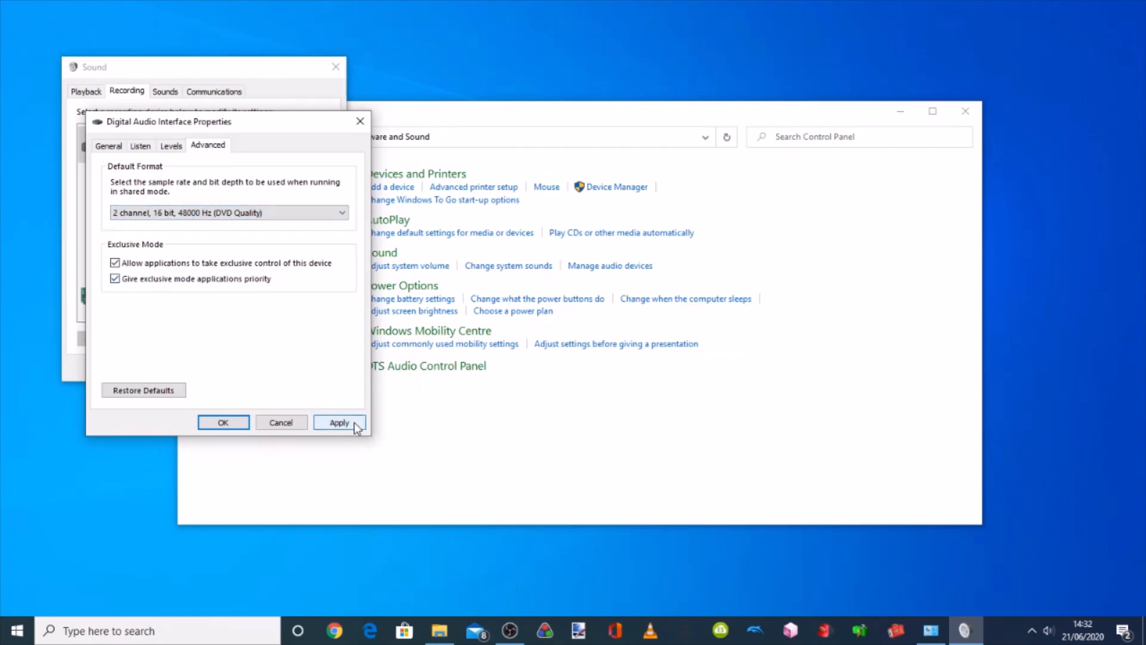
Step: Apply the 2 channel, 16 bit, 48000 Hz format and close both dialogs
click(339, 422)
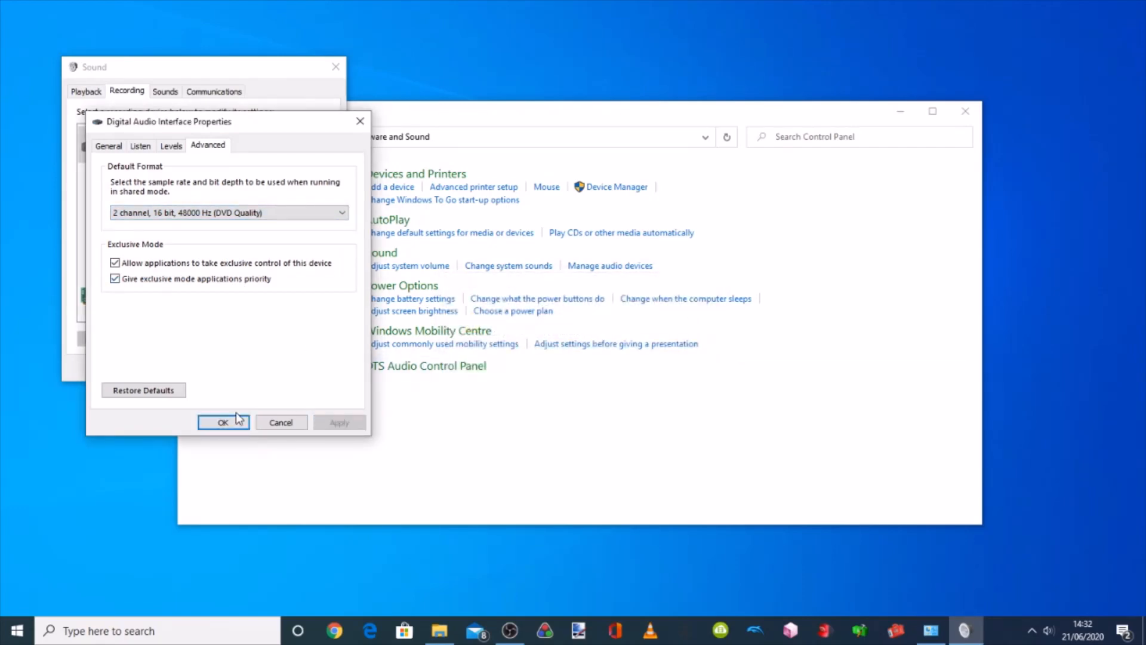
click(223, 422)
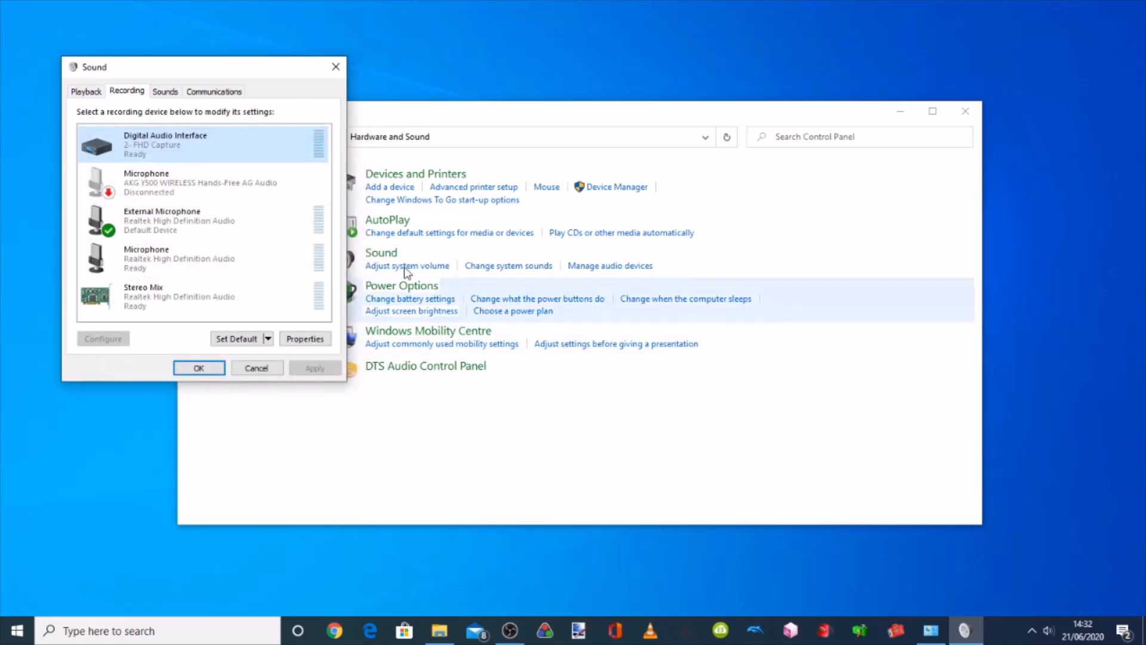
click(199, 368)
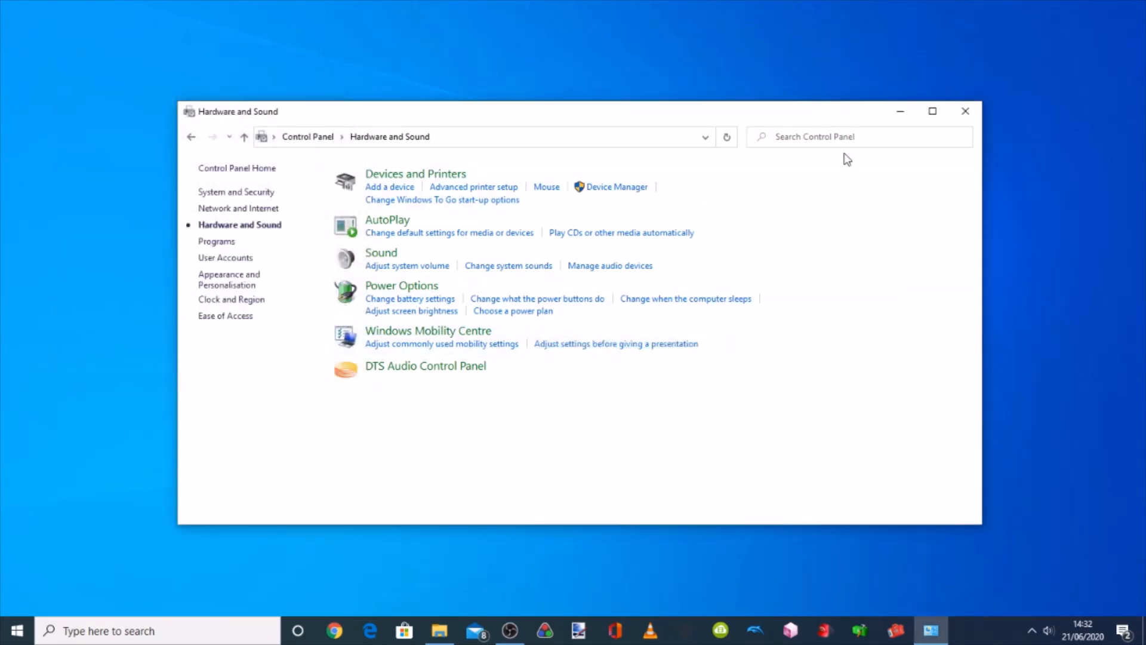
Step: Close the Control Panel window, leaving the empty desktop
click(964, 111)
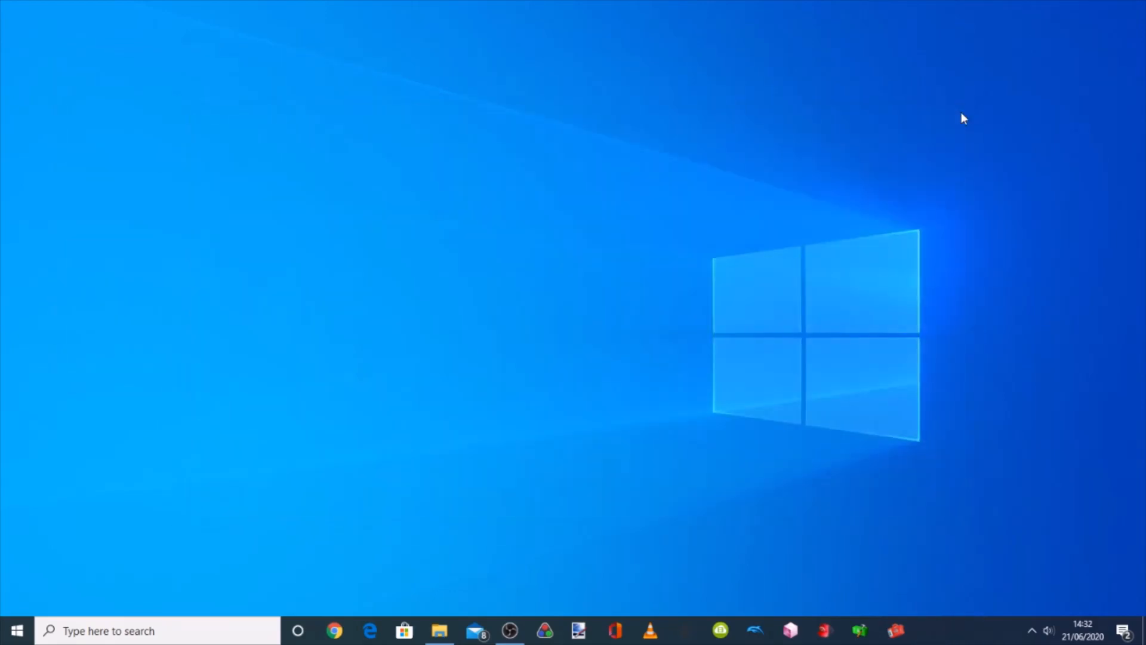
mouse_move(820, 474)
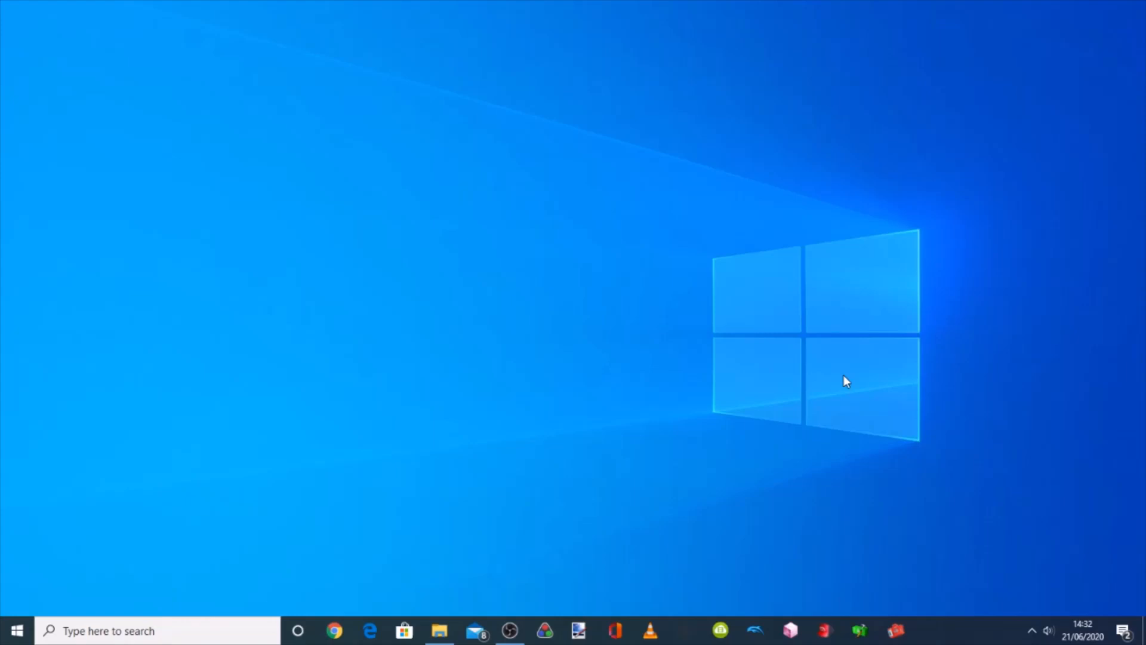
mouse_move(826, 394)
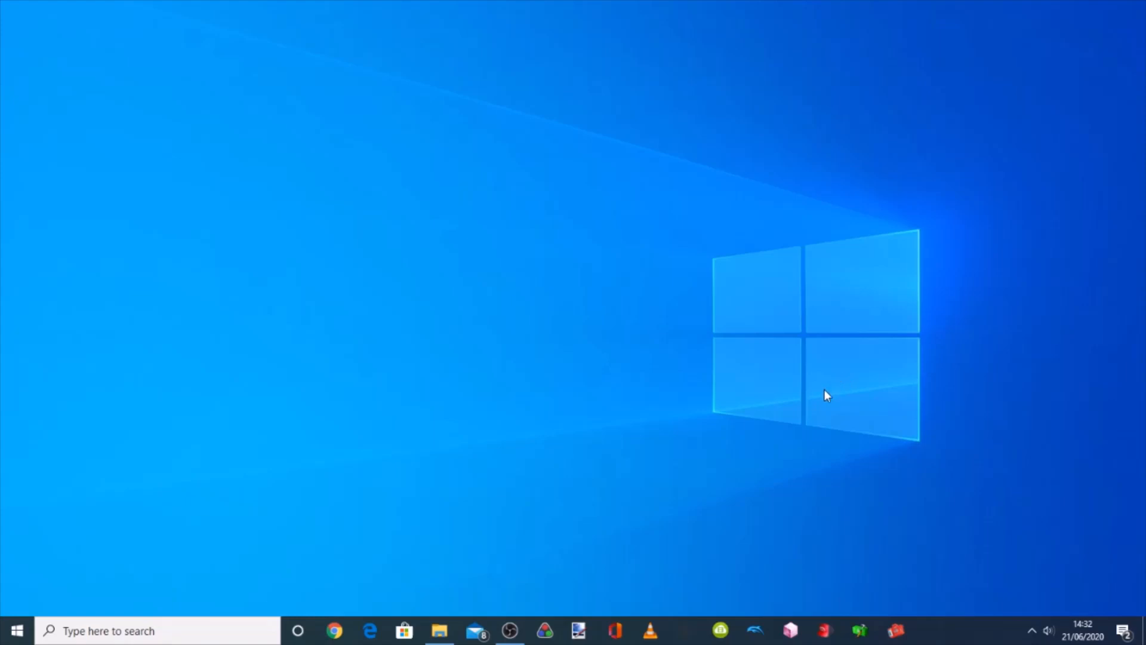
mouse_move(609, 506)
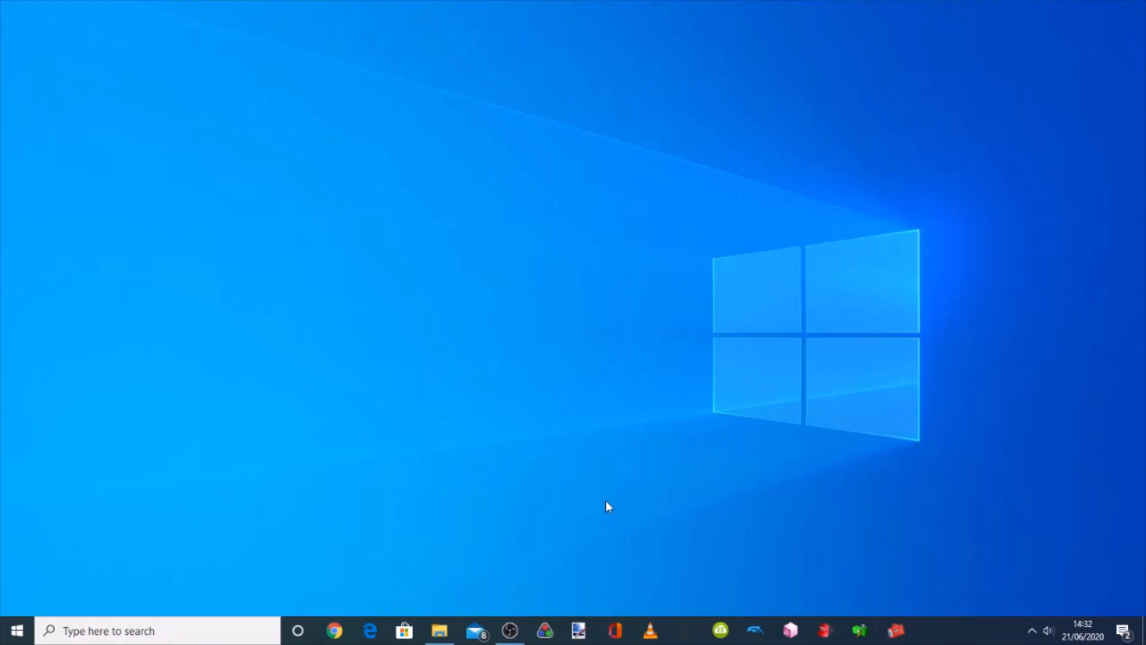